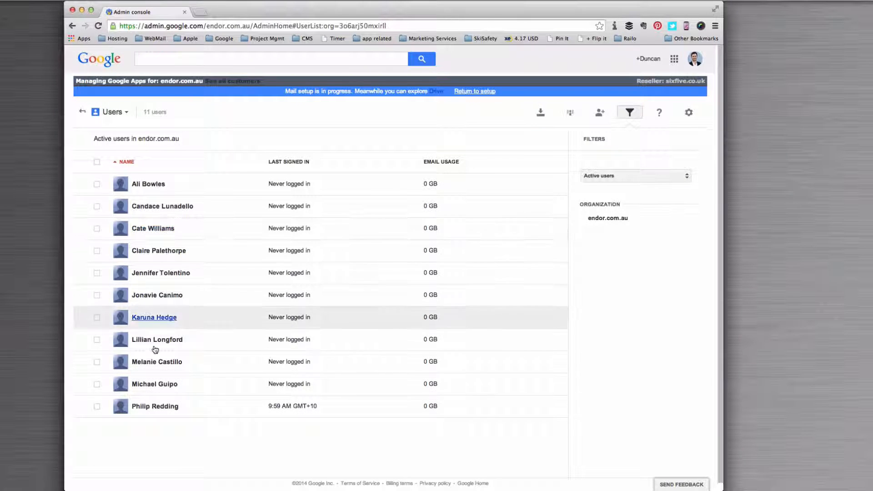
pyautogui.click(154, 317)
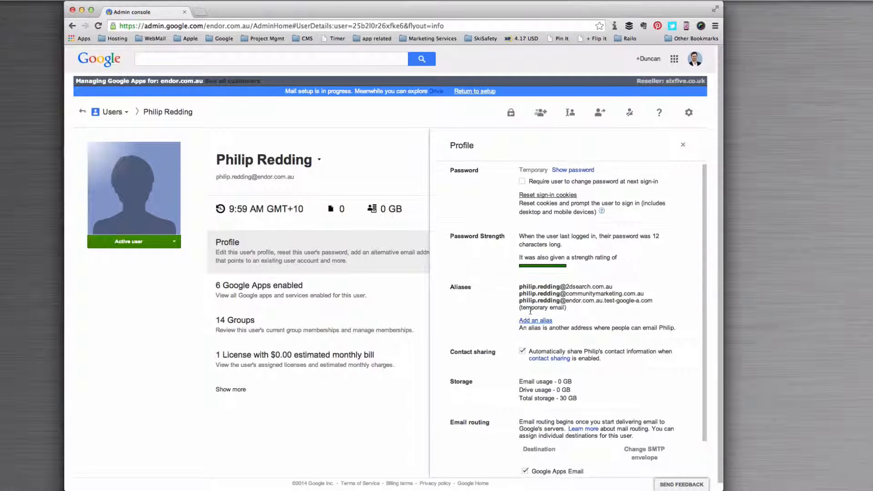
pyautogui.moveTo(510, 316)
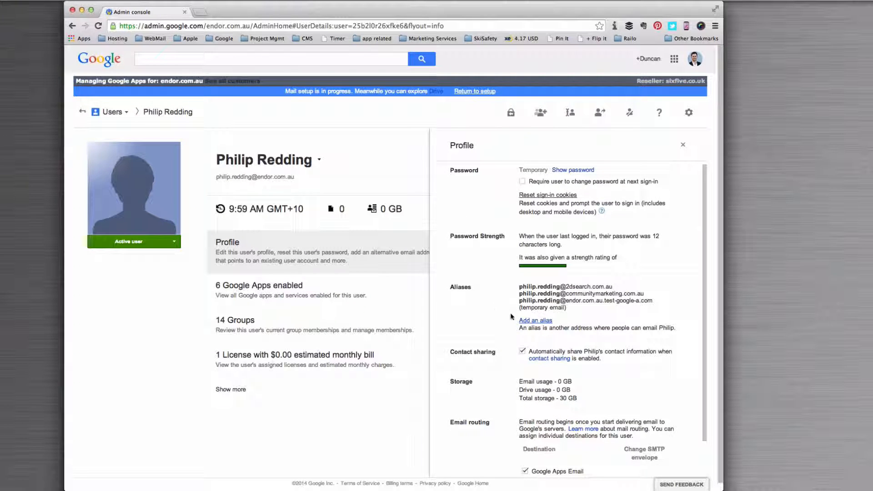
pyautogui.click(535, 320)
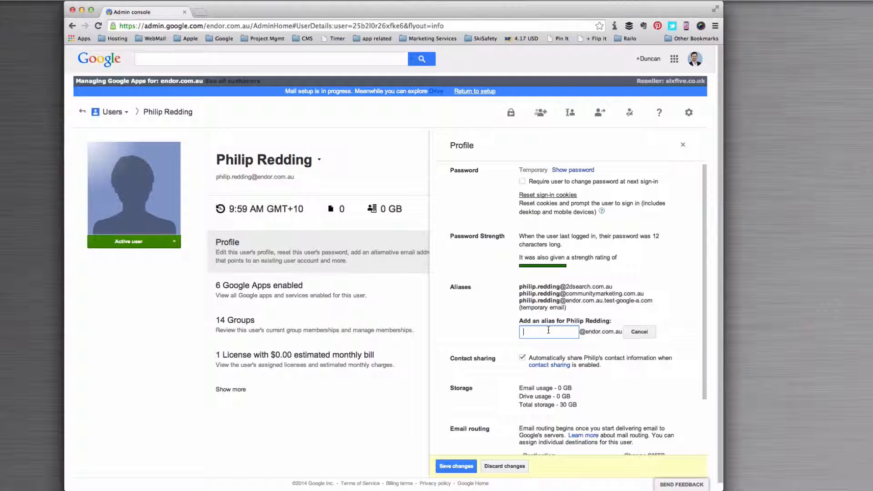
pyautogui.write('phil')
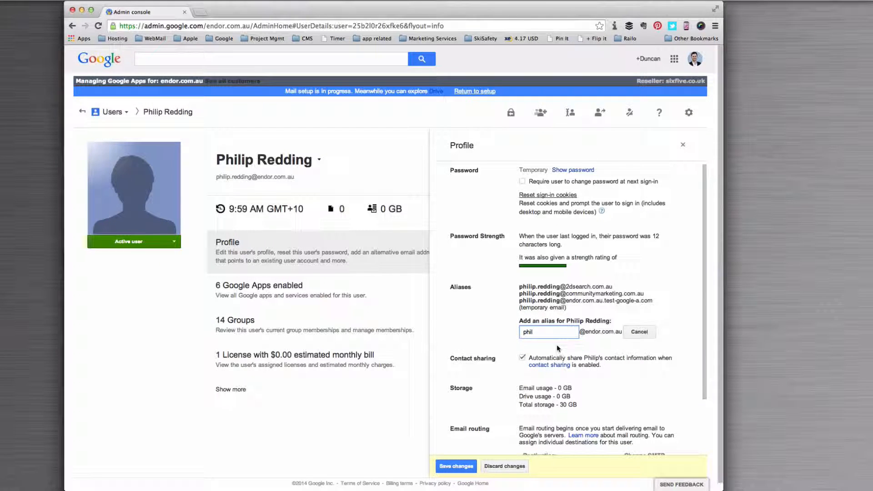
pyautogui.click(456, 466)
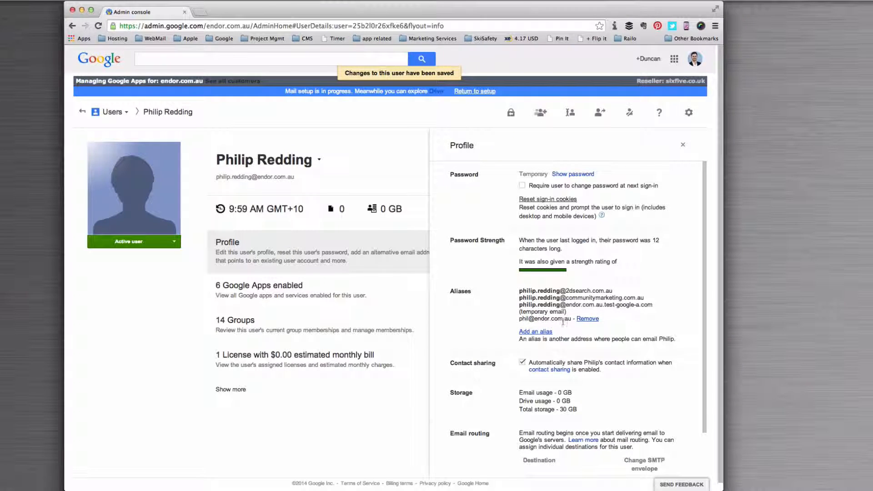
pyautogui.doubleClick(543, 318)
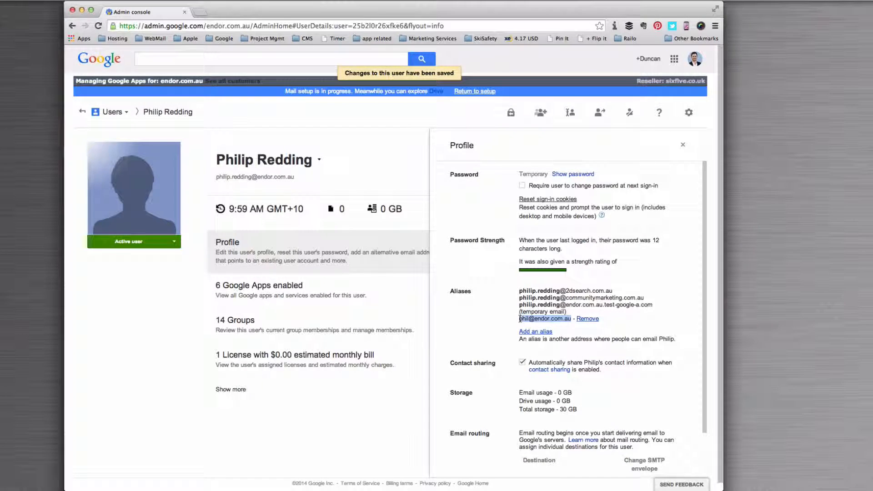
pyautogui.moveTo(506, 327)
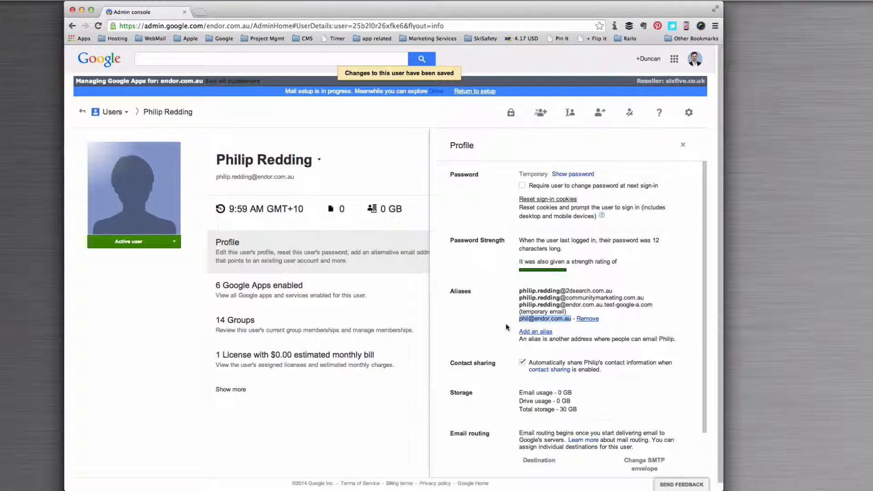